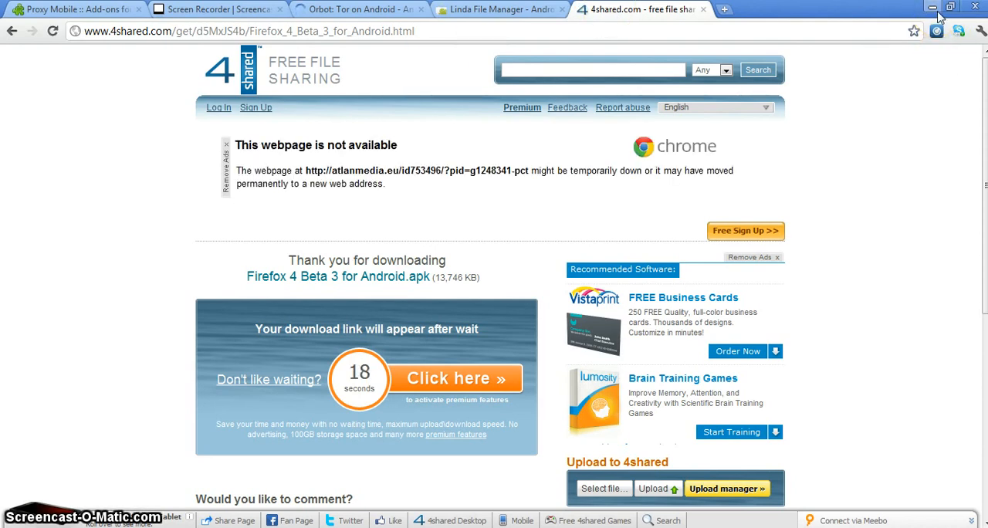
pyautogui.moveTo(623, 164)
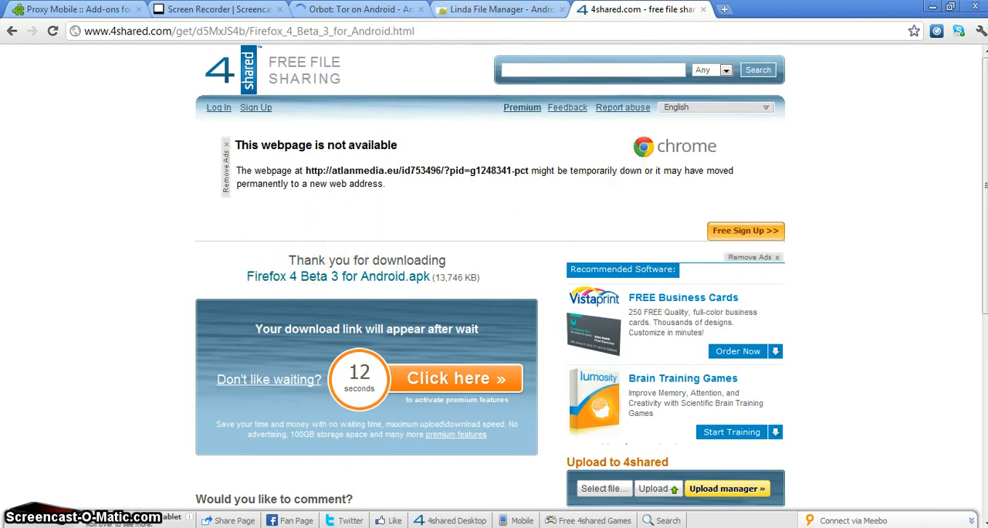
# Glance at the Proxy Mobile add-on tab, then return to the Linda File Manager listing
pyautogui.click(501, 9)
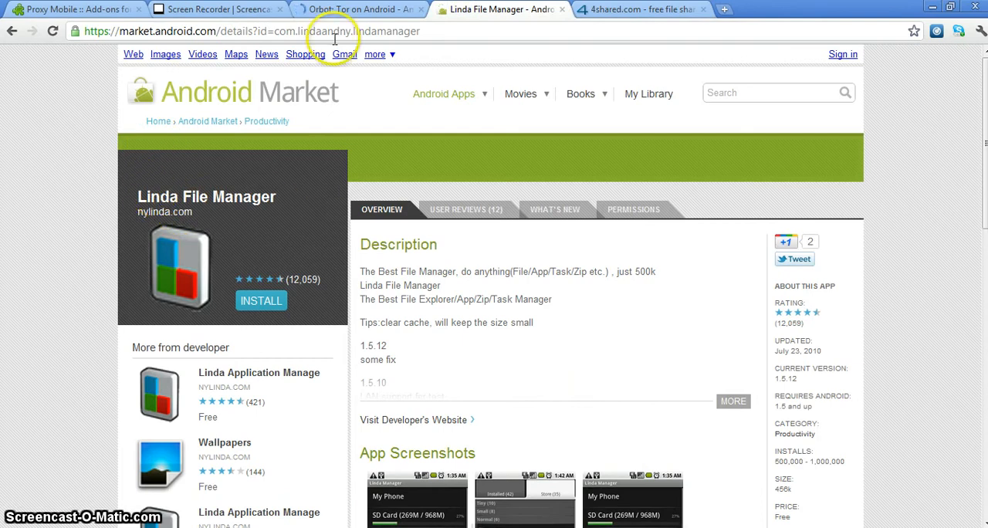
pyautogui.click(73, 9)
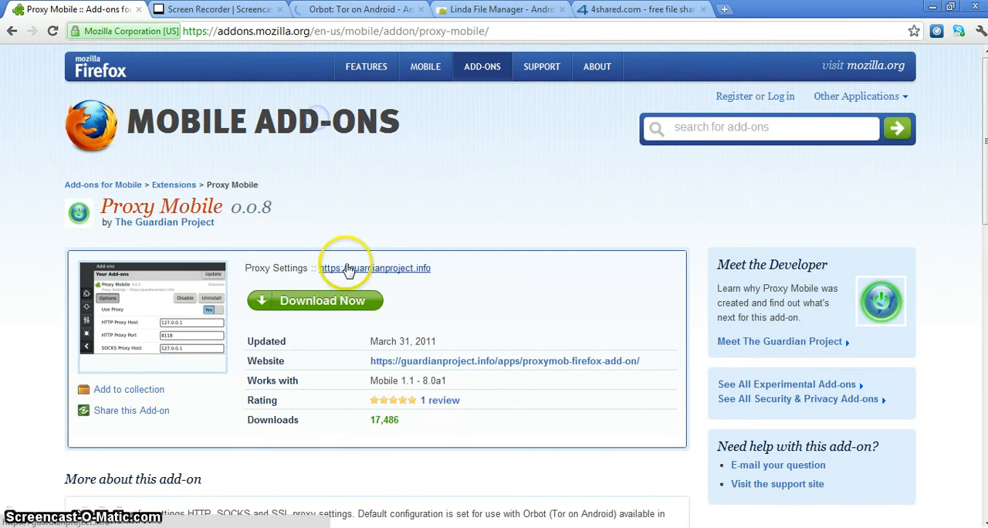
pyautogui.click(500, 9)
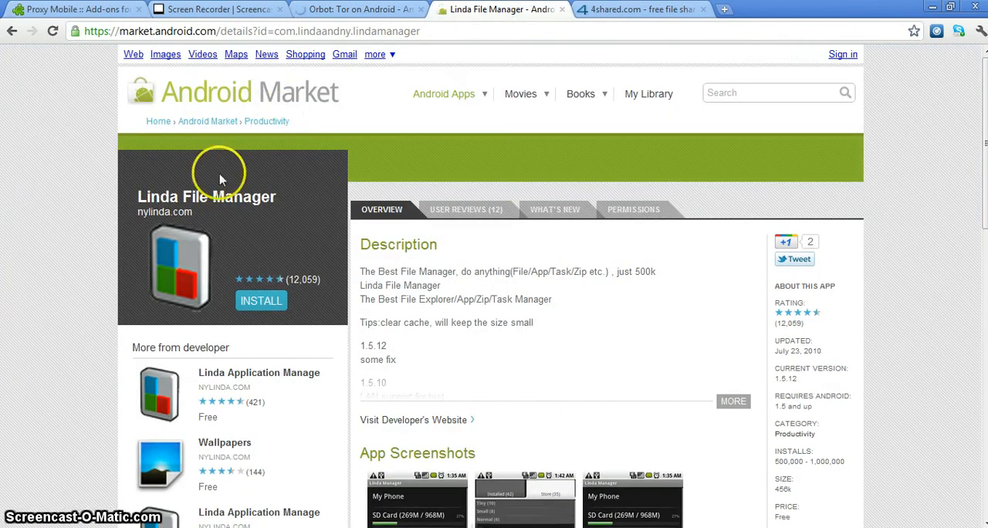
pyautogui.moveTo(223, 189)
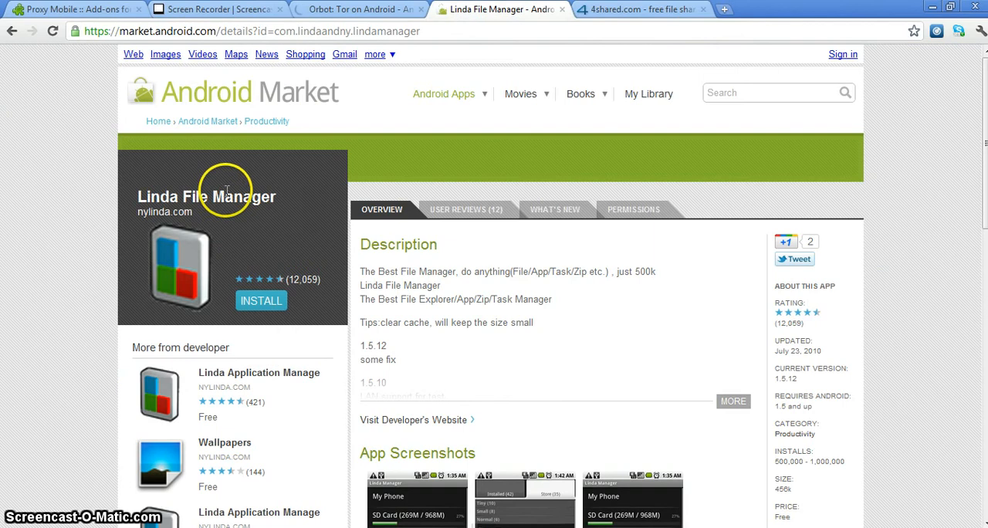
pyautogui.moveTo(284, 203)
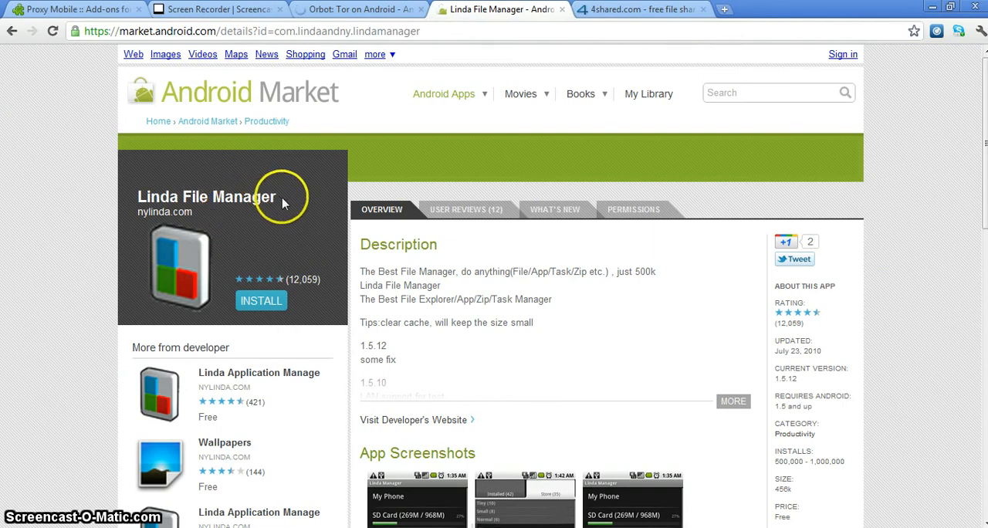
pyautogui.moveTo(234, 140)
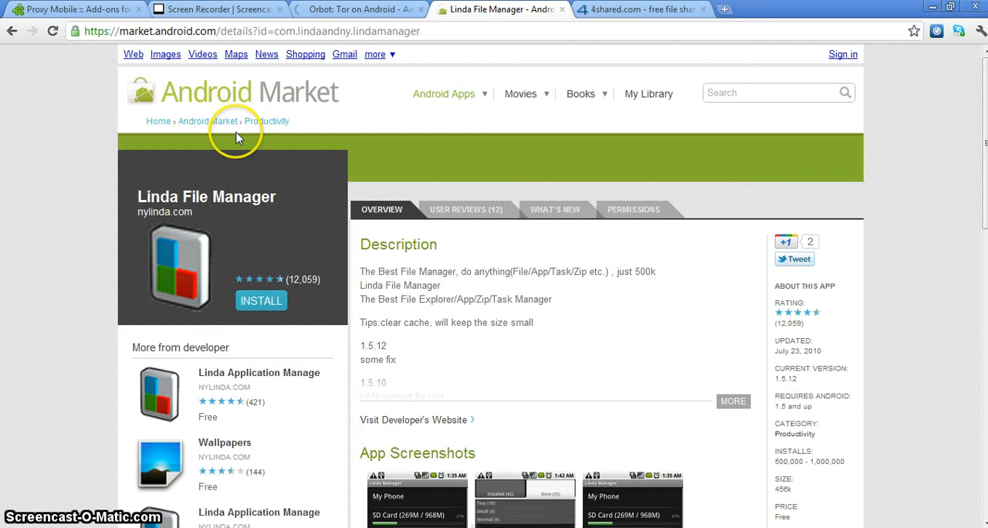
pyautogui.click(359, 9)
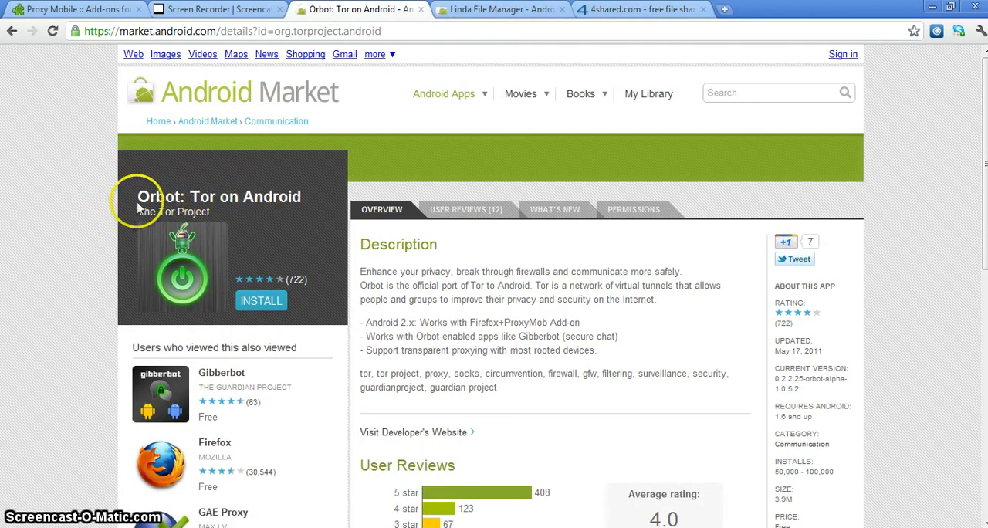
pyautogui.moveTo(399, 247)
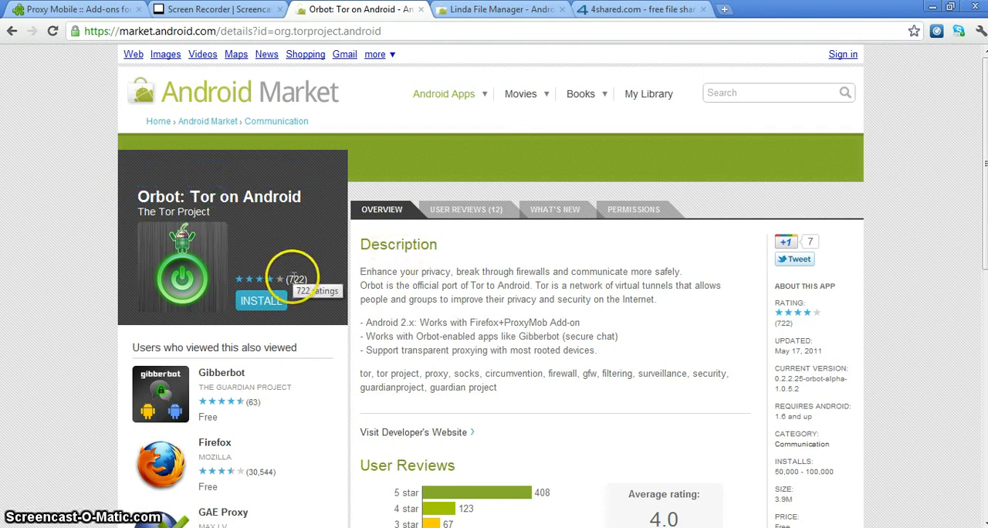
pyautogui.moveTo(254, 279)
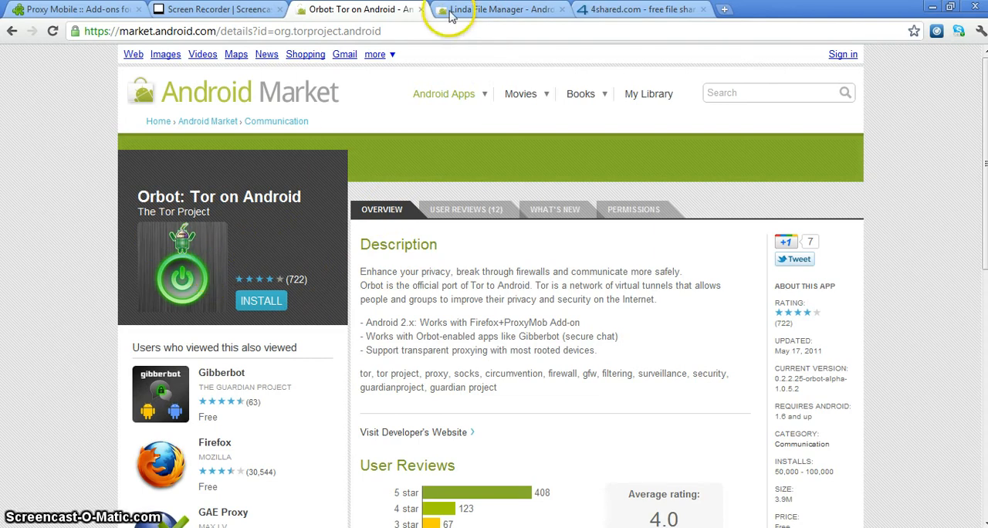
pyautogui.click(498, 9)
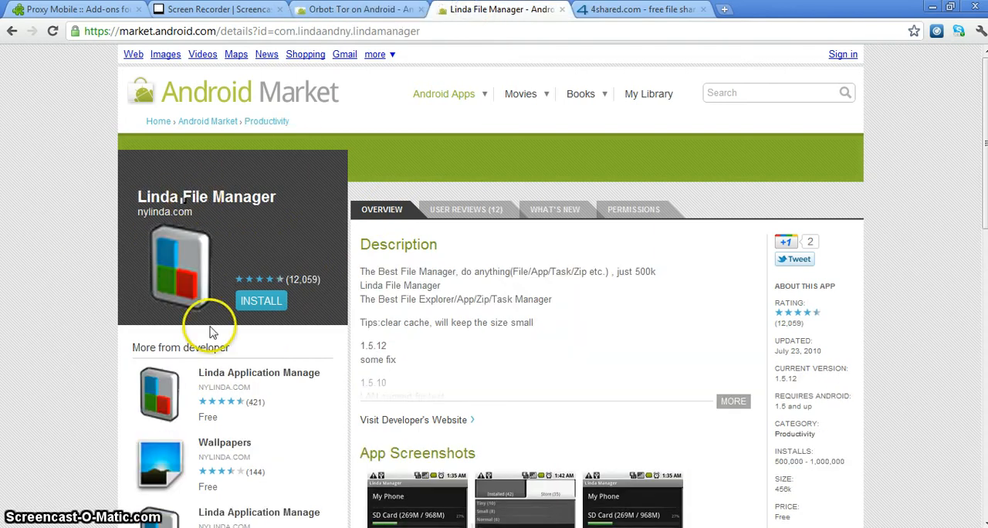
pyautogui.moveTo(251, 260)
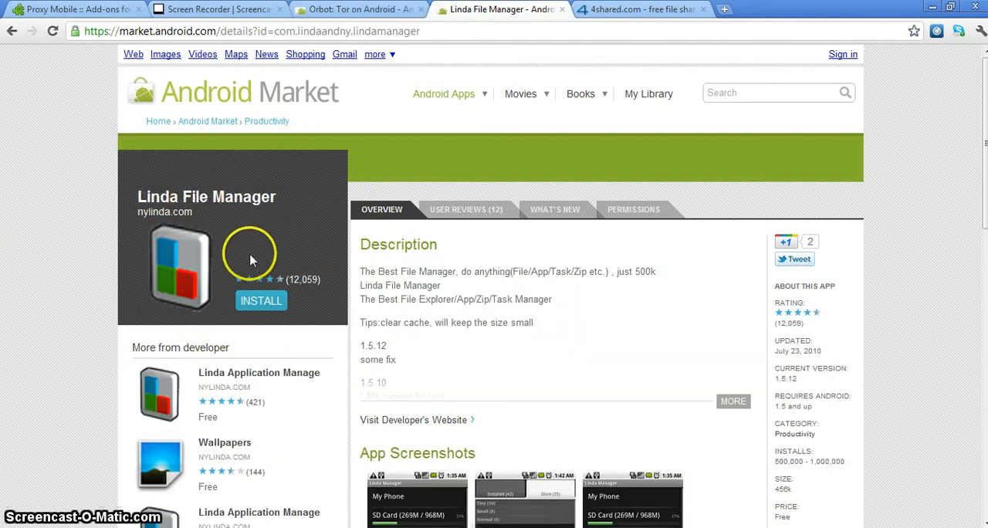
pyautogui.click(359, 10)
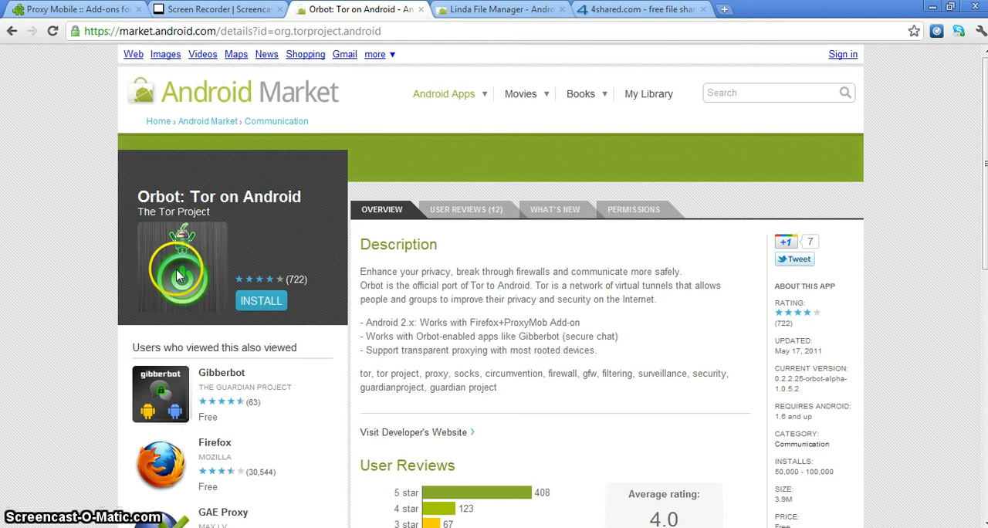
pyautogui.moveTo(199, 160)
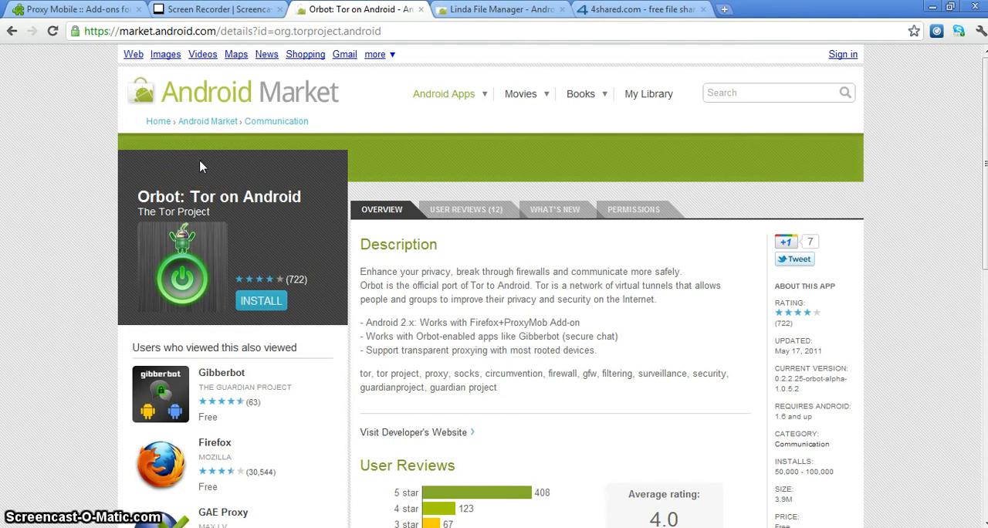
pyautogui.moveTo(415, 85)
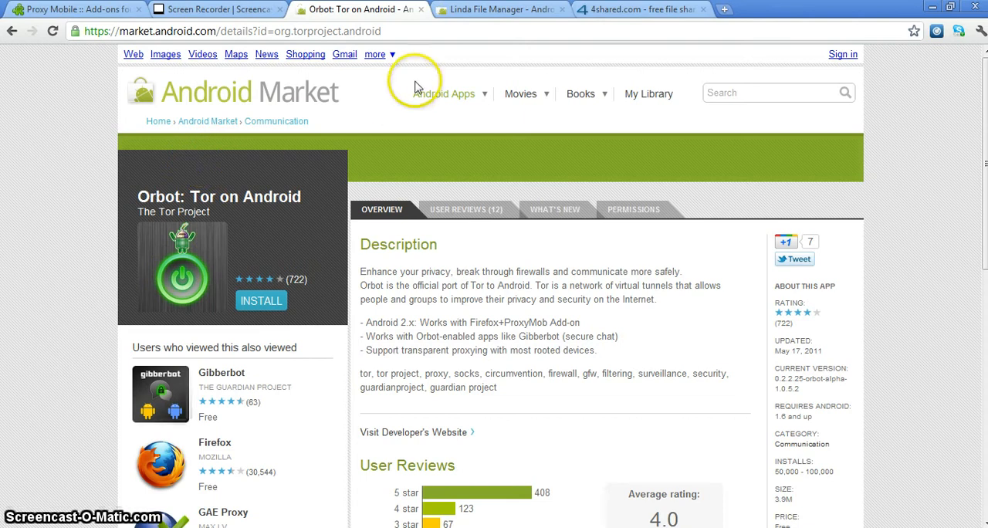
pyautogui.moveTo(416, 84)
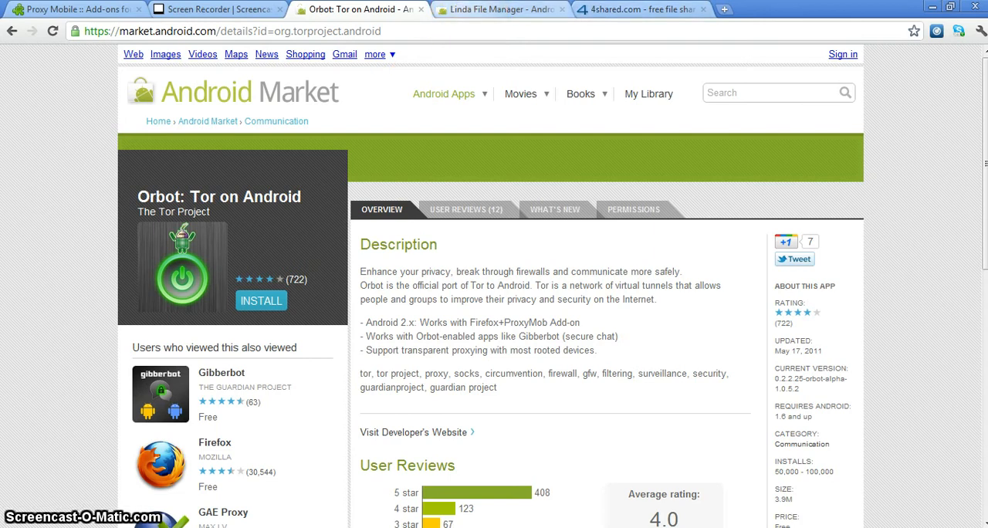
pyautogui.click(500, 9)
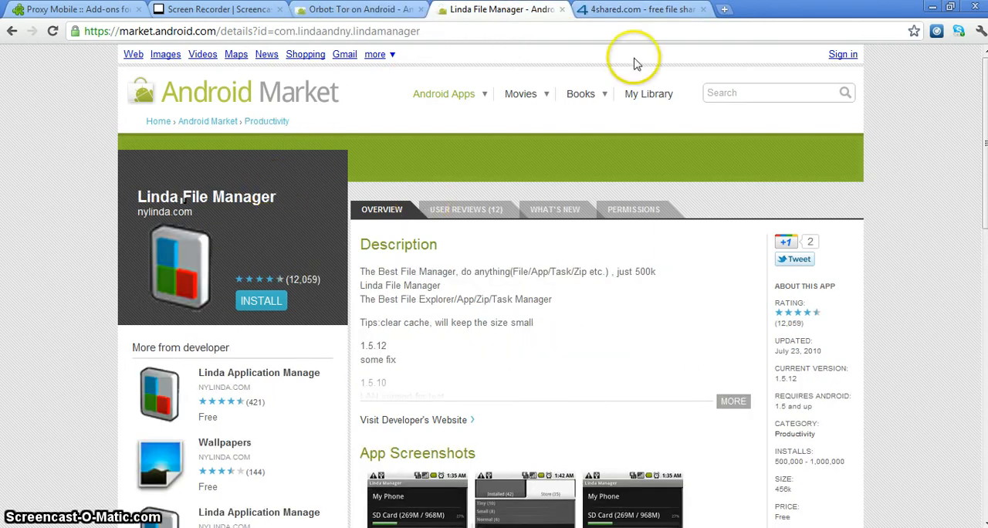
# Switch back to the 4shared Firefox 4 Beta 3 for Android download tab
pyautogui.click(640, 10)
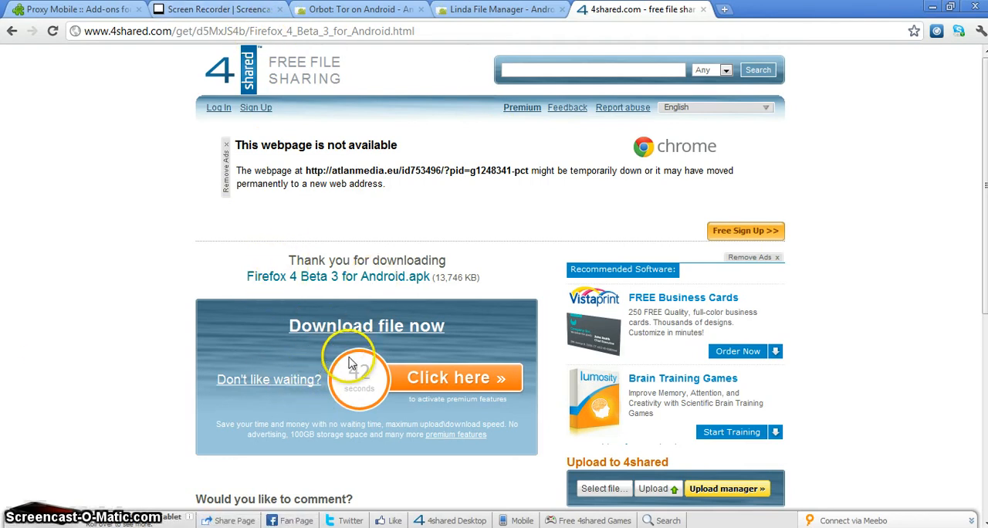
pyautogui.moveTo(235, 85)
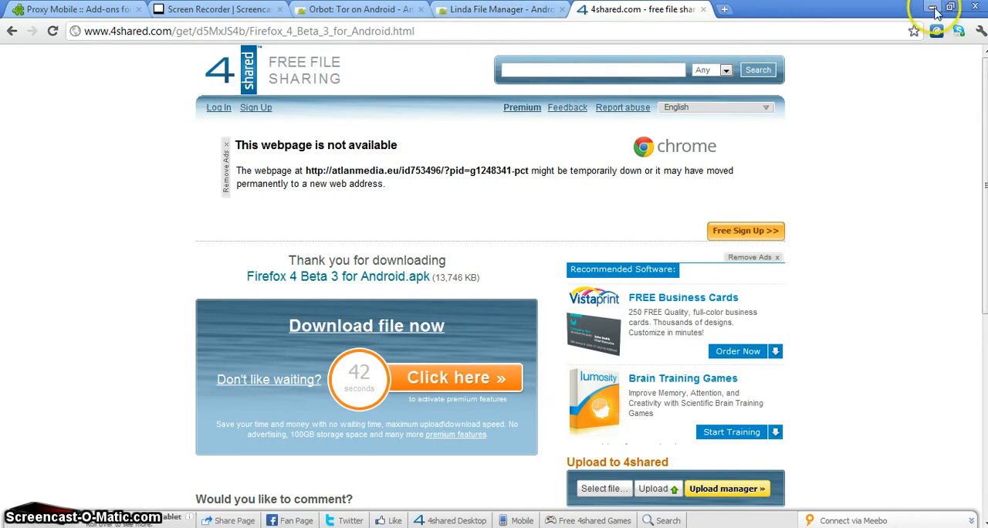
# Minimize Chrome and open Computer from the Start menu
pyautogui.click(935, 9)
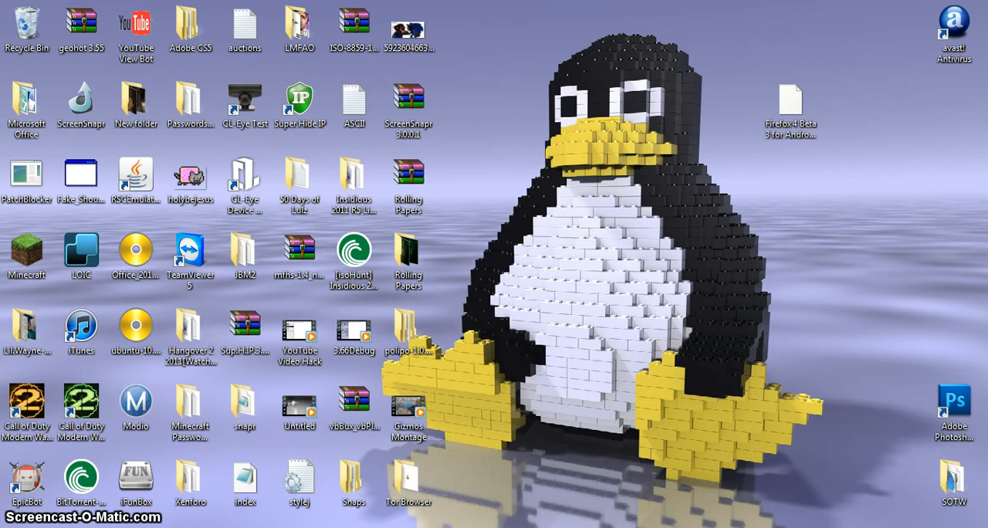
pyautogui.click(12, 525)
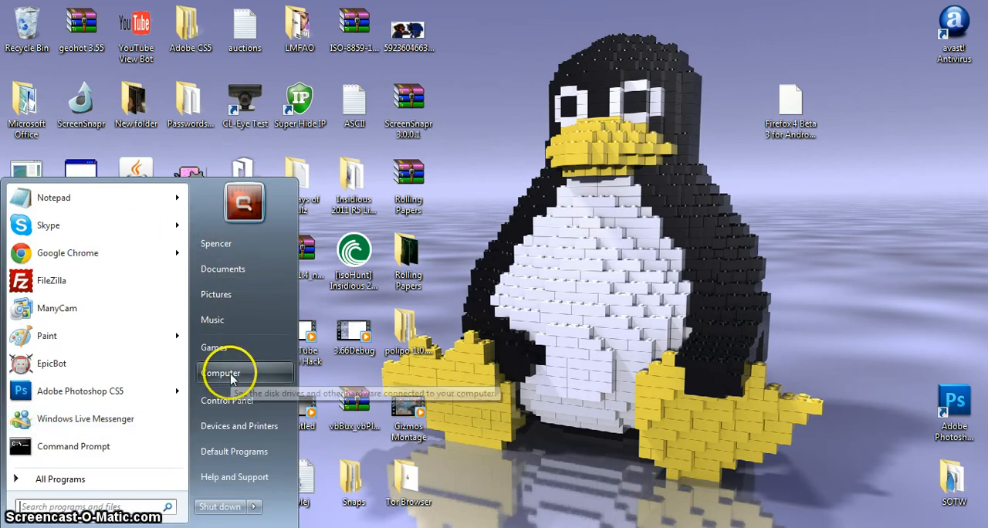
pyautogui.click(223, 372)
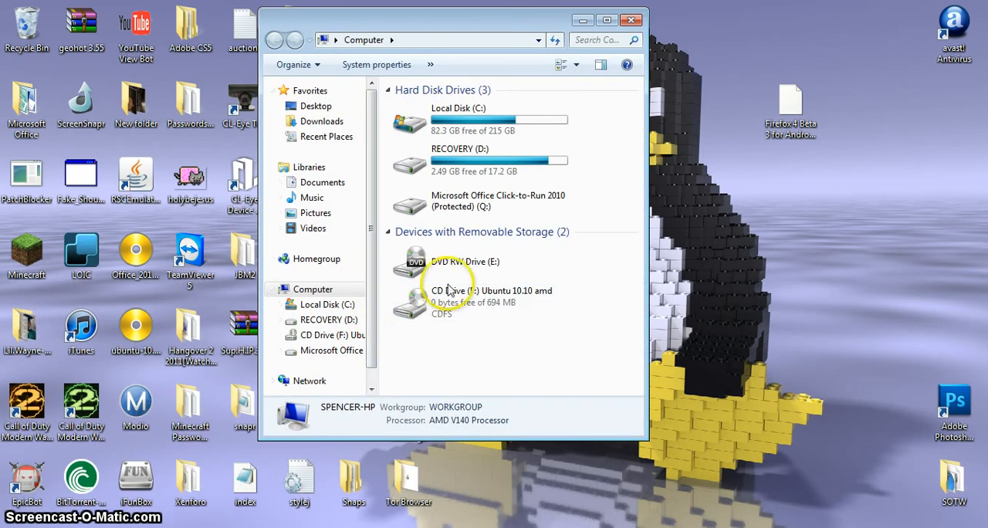
# Copy Firefox 4 Beta 3 for Android.apk onto Removable Disk (H:), close the folder, restore Chrome
pyautogui.click(479, 261)
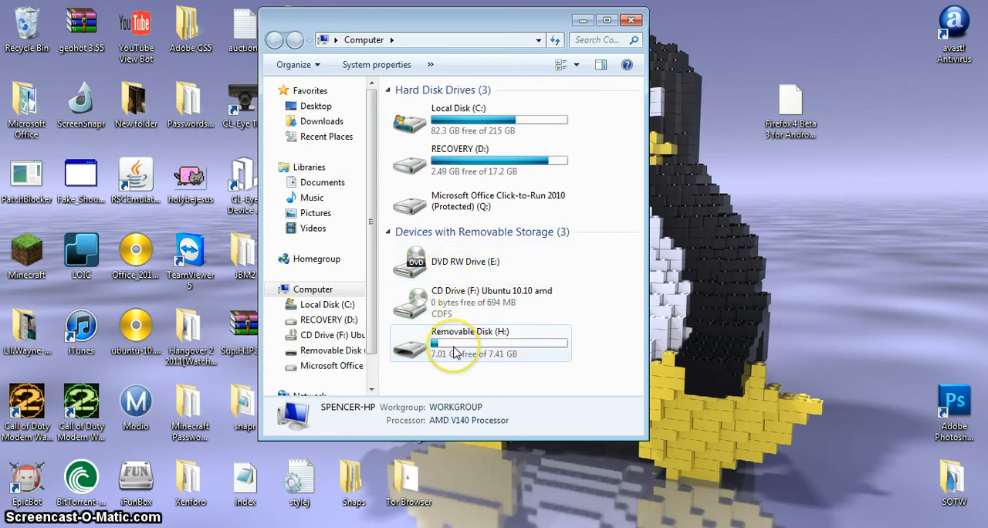
pyautogui.moveTo(455, 347)
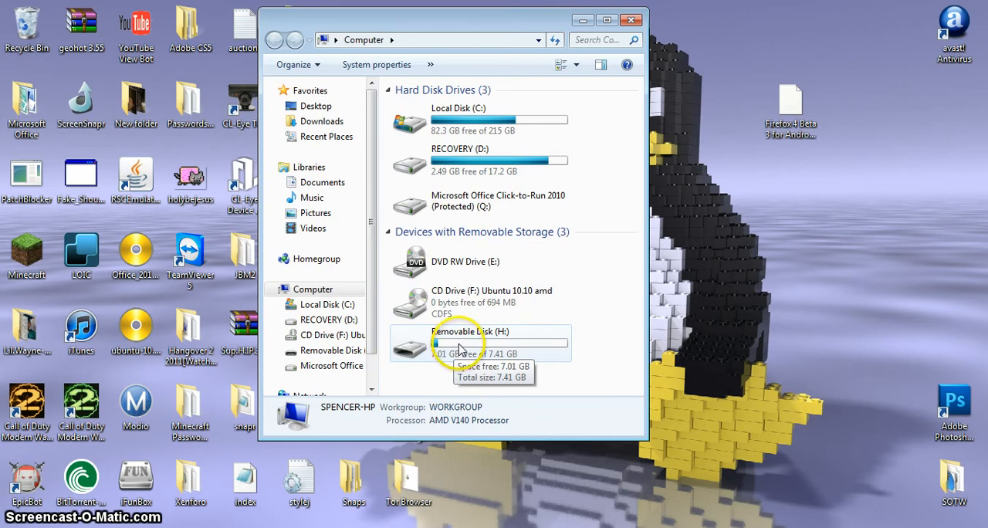
pyautogui.doubleClick(459, 342)
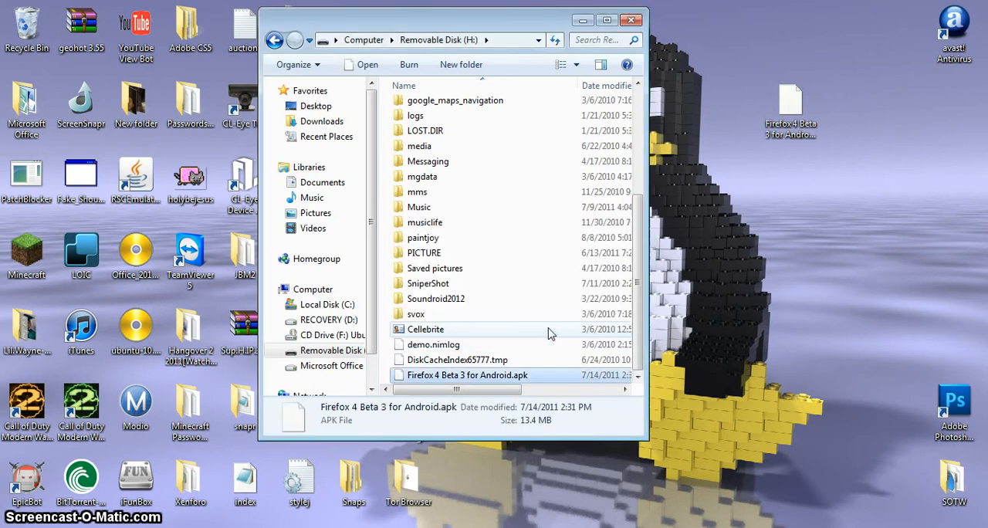
pyautogui.moveTo(631, 20)
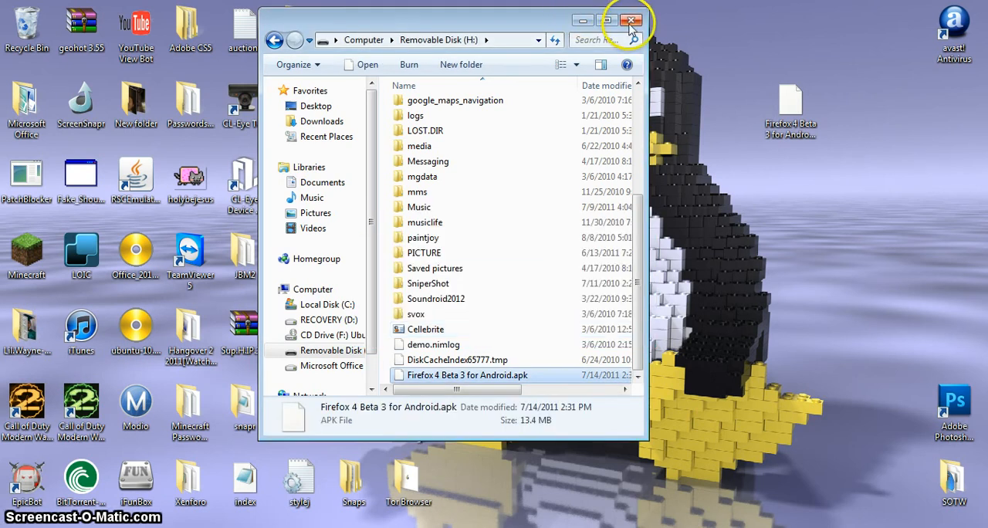
pyautogui.click(631, 20)
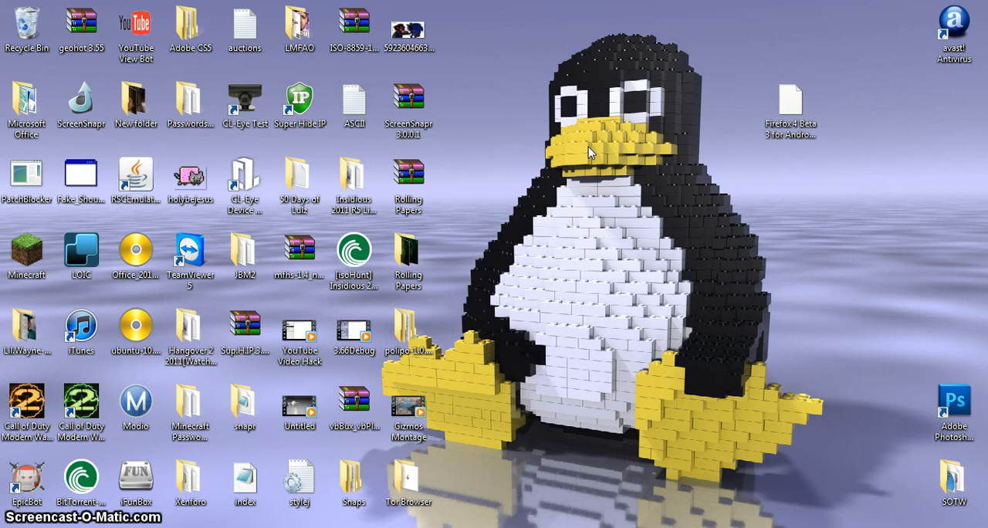
pyautogui.click(353, 482)
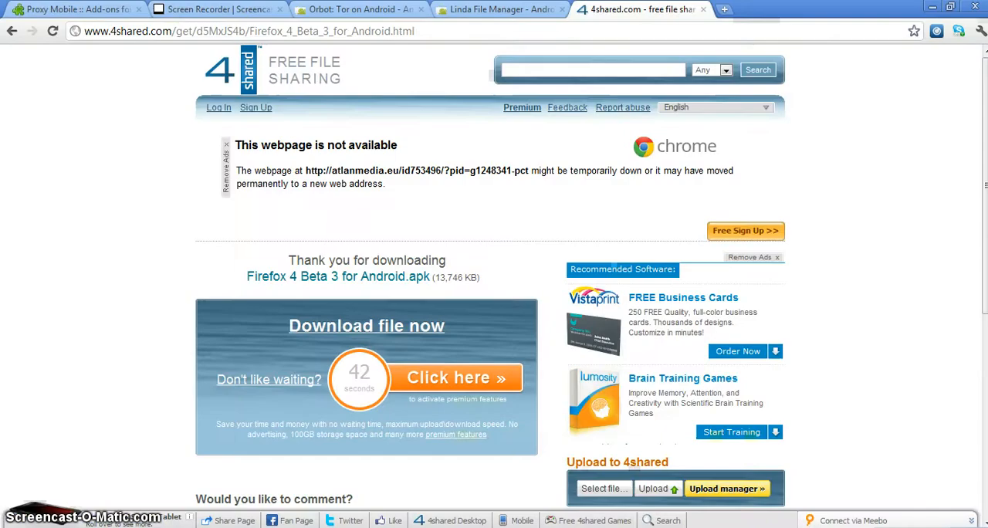
# Switch to the 'Proxy Mobile :: Add-ons for Mobile' tab showing Proxy Mobile 0.0.8
pyautogui.click(73, 9)
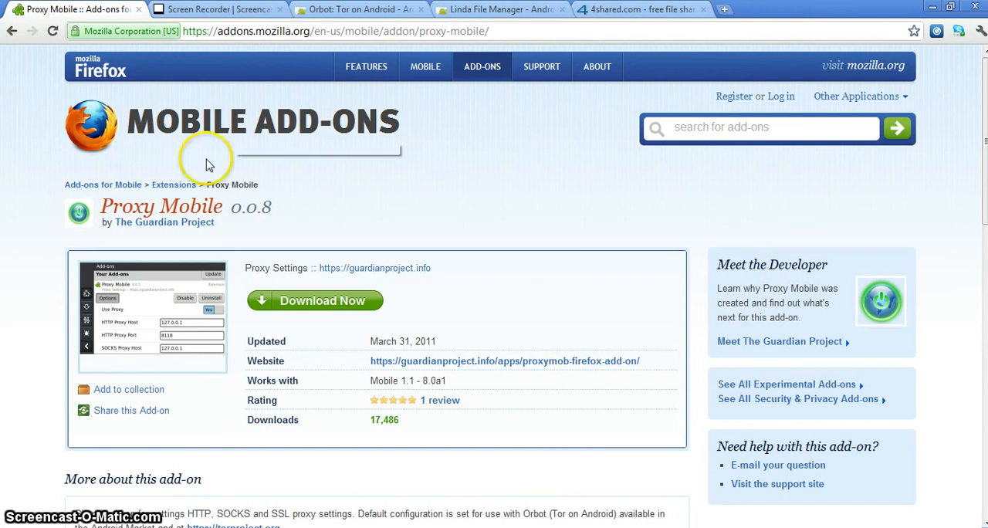
pyautogui.moveTo(179, 127)
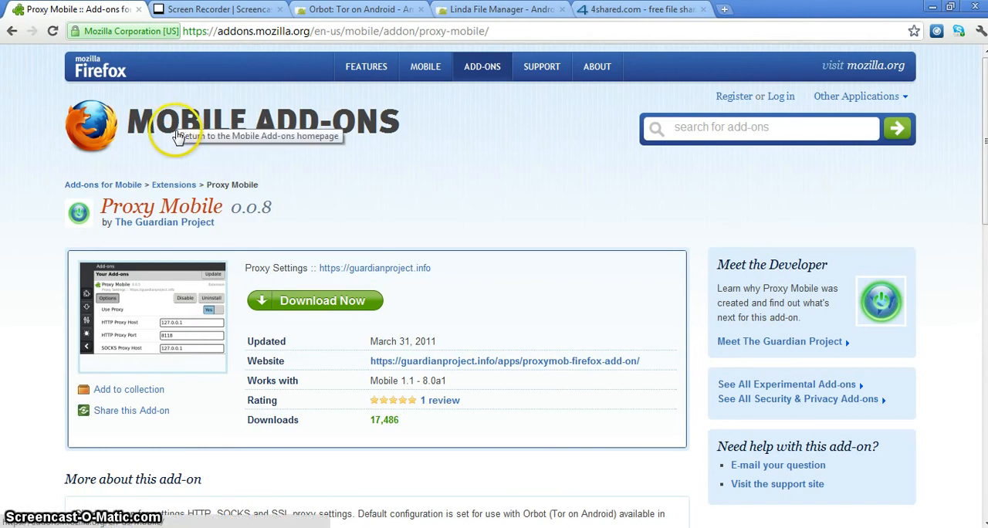
pyautogui.moveTo(413, 173)
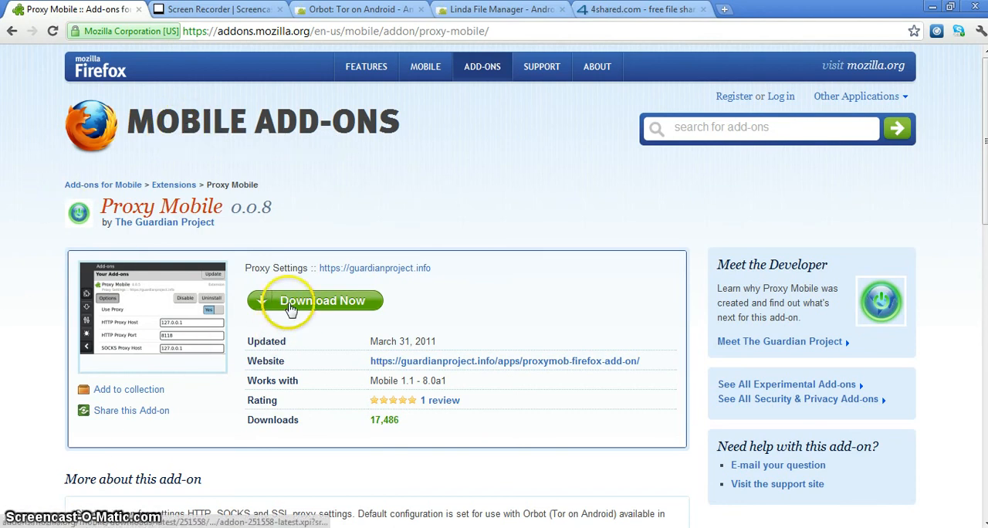
pyautogui.moveTo(312, 285)
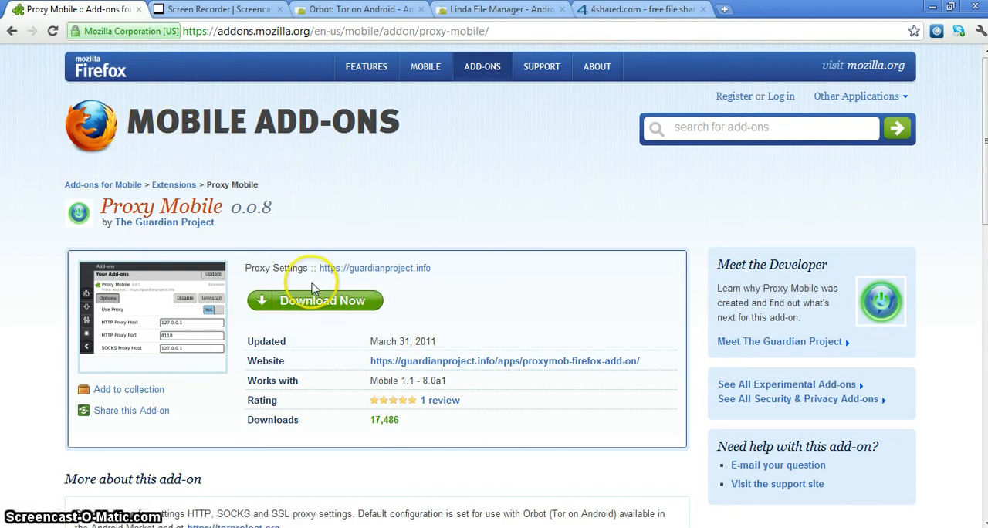
pyautogui.doubleClick(161, 207)
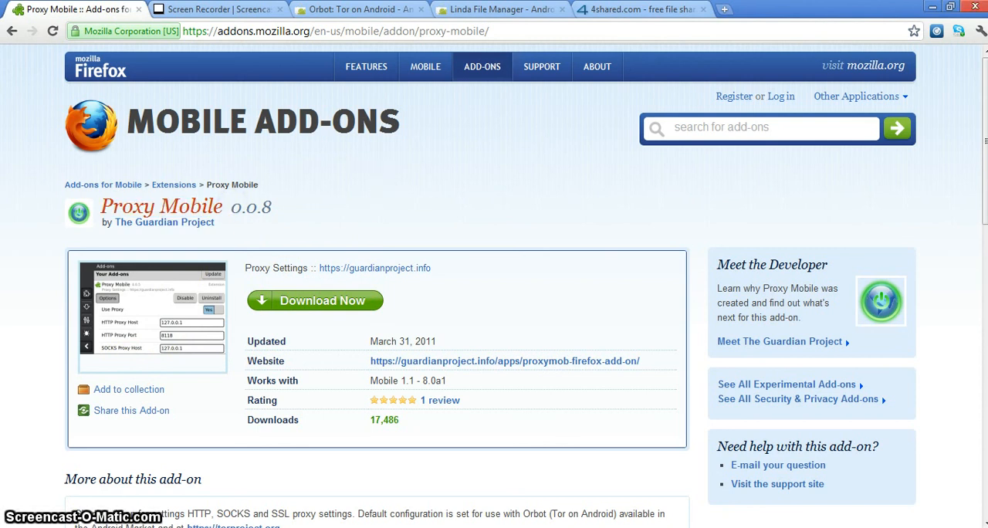
pyautogui.moveTo(939, 7)
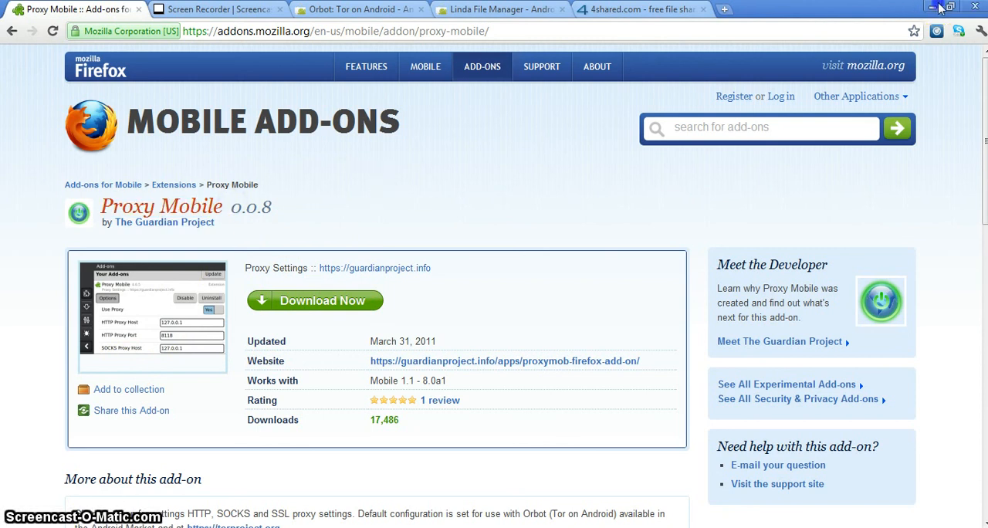
# Bring up the Notepad proxy notes (HTTP 127.0.0.1:8118, SOCKS 9050) and select all text
pyautogui.click(931, 7)
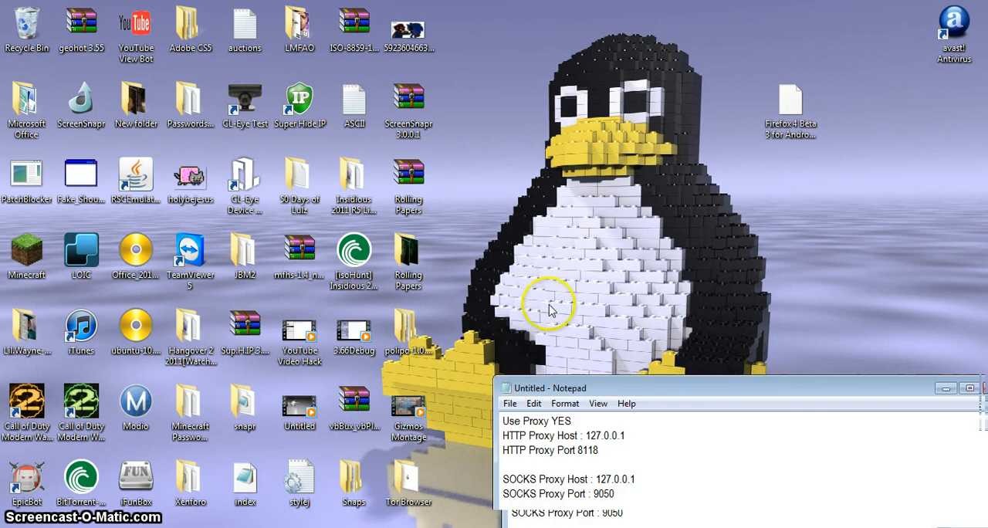
pyautogui.moveTo(545, 388); pyautogui.dragTo(540, 85)
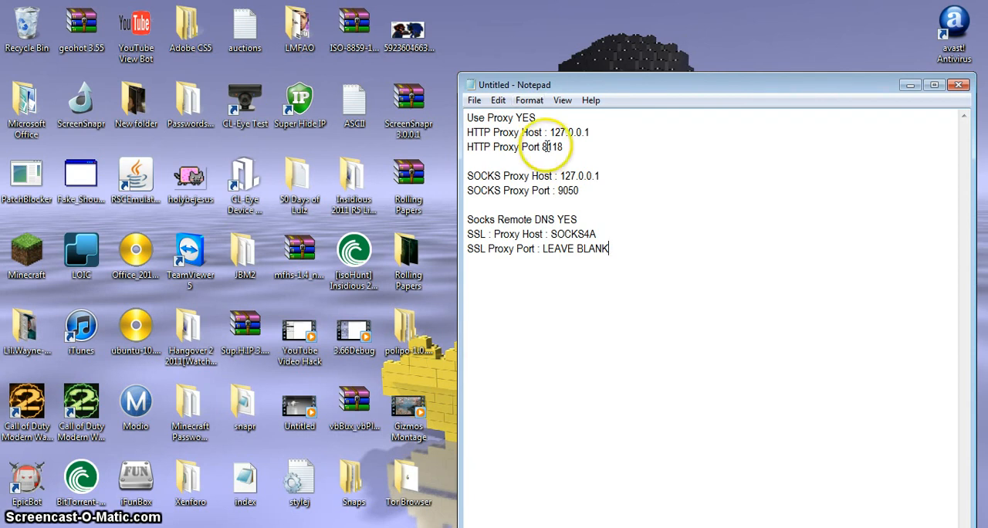
pyautogui.moveTo(502, 130)
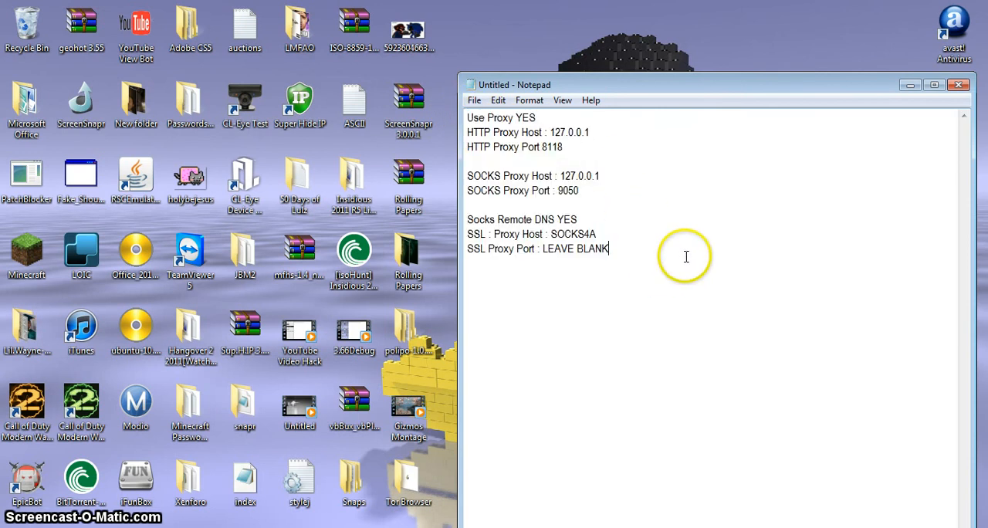
pyautogui.moveTo(545, 243)
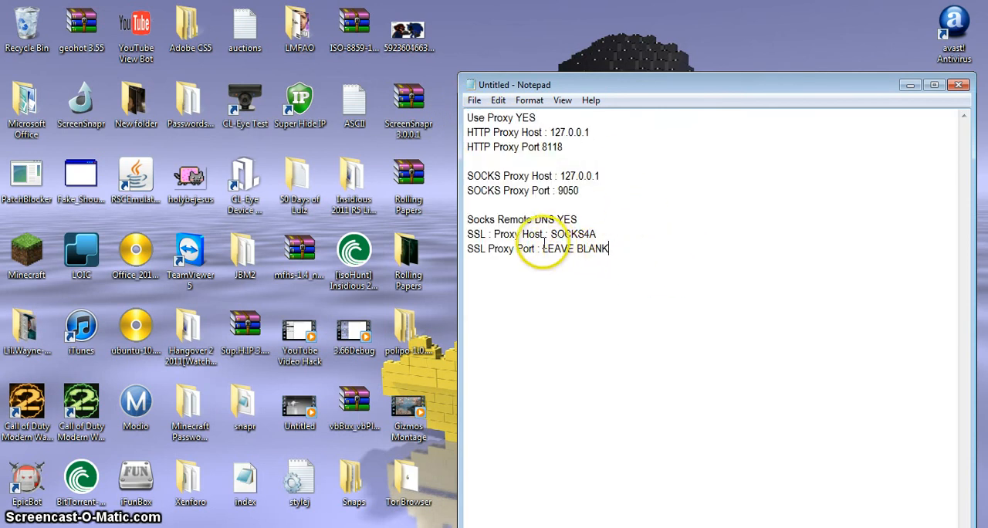
pyautogui.moveTo(648, 252)
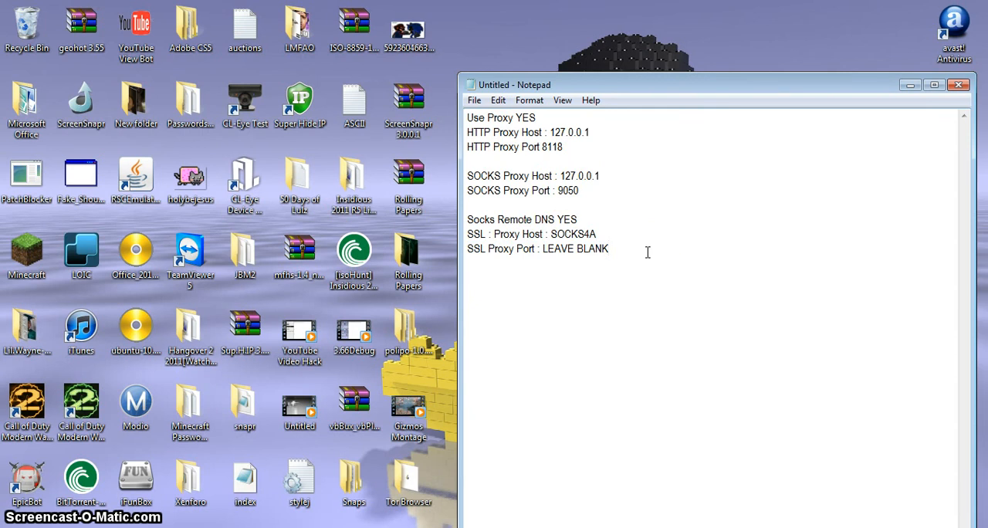
pyautogui.click(609, 249)
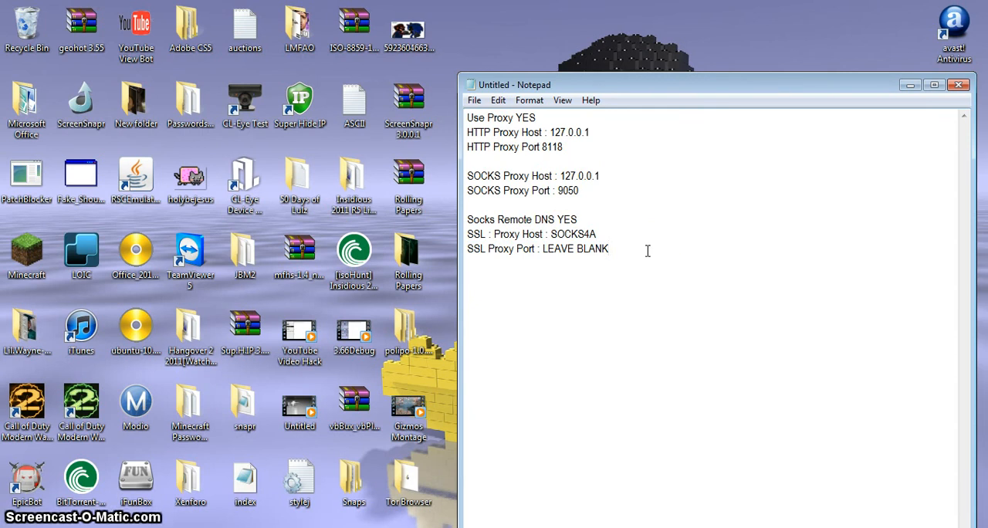
pyautogui.press('ctrl+a')
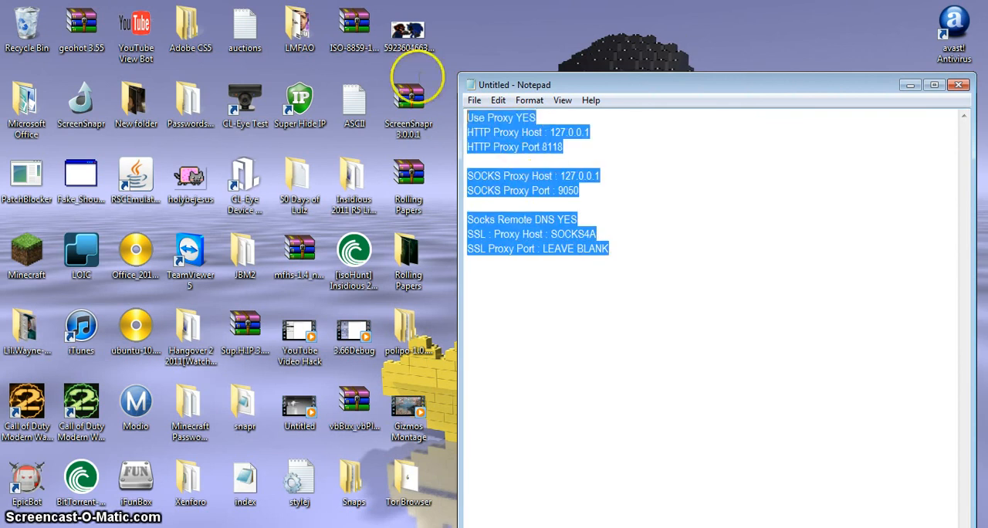
pyautogui.click(645, 263)
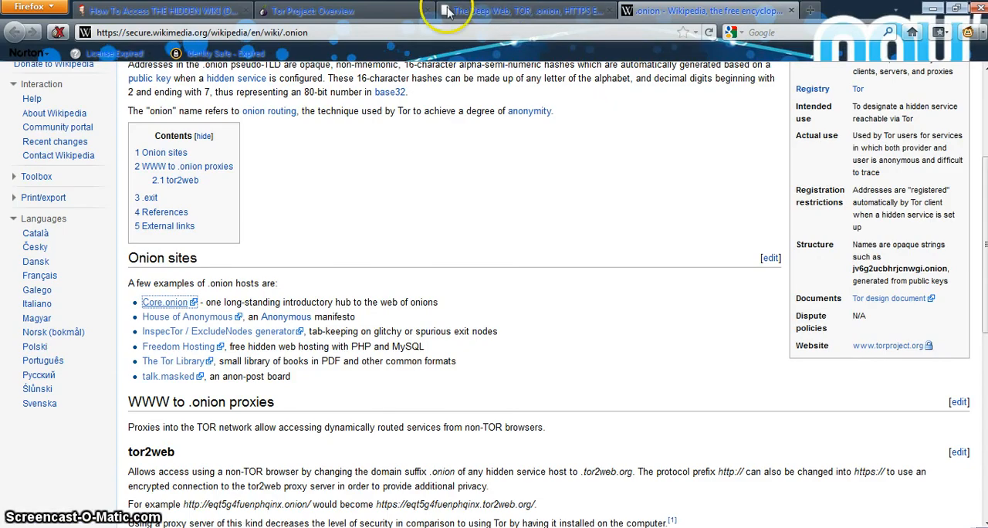
# Scroll the .onion Wikipedia article to the Onion sites section listing hosts like Core.onion
pyautogui.scroll(3)
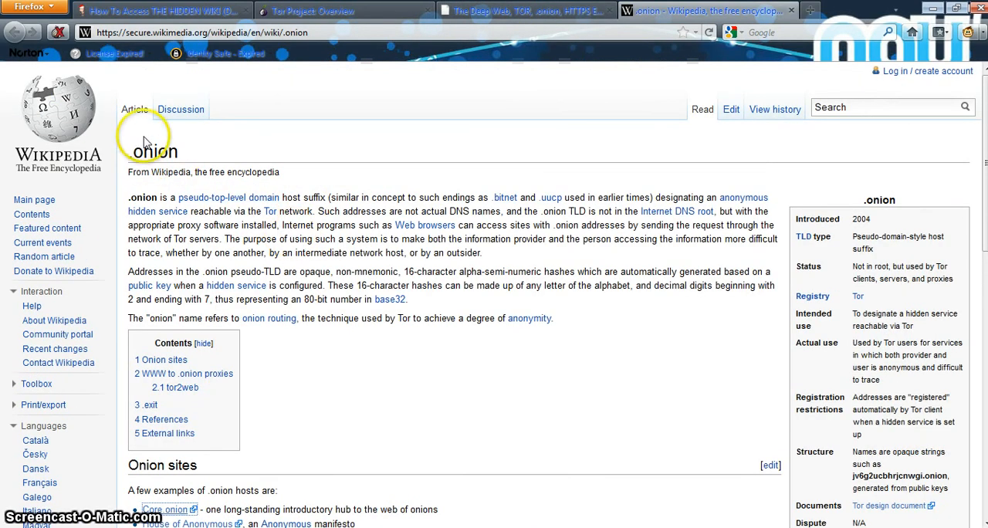
pyautogui.moveTo(298, 191)
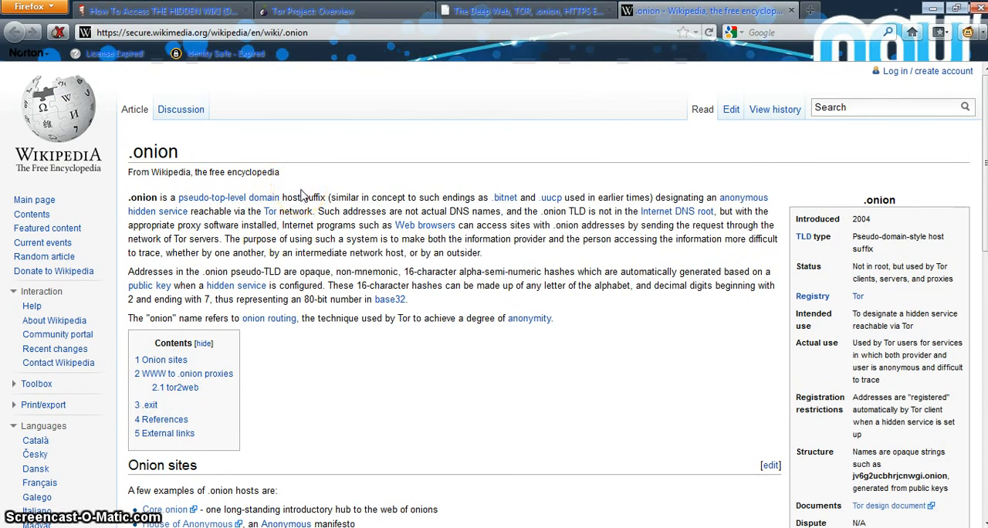
pyautogui.scroll(-3)
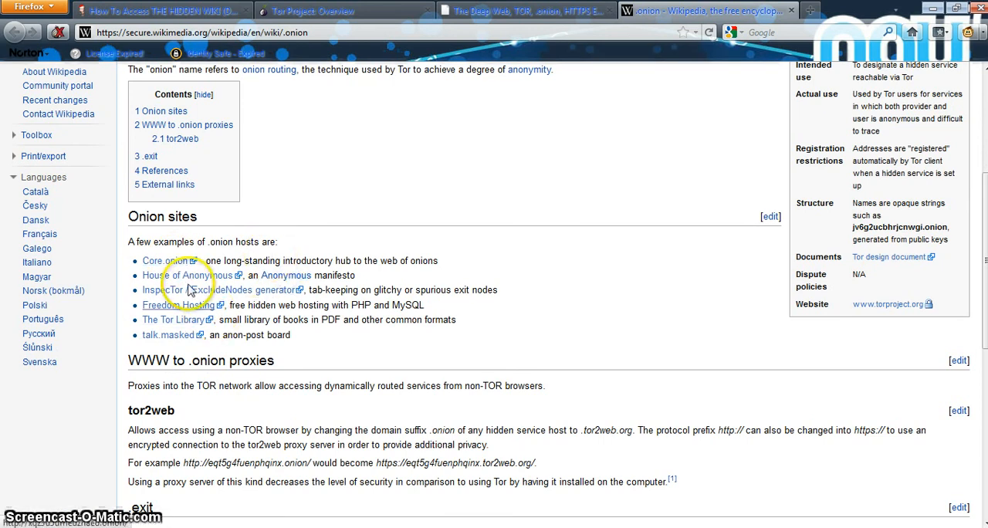
pyautogui.moveTo(150, 272)
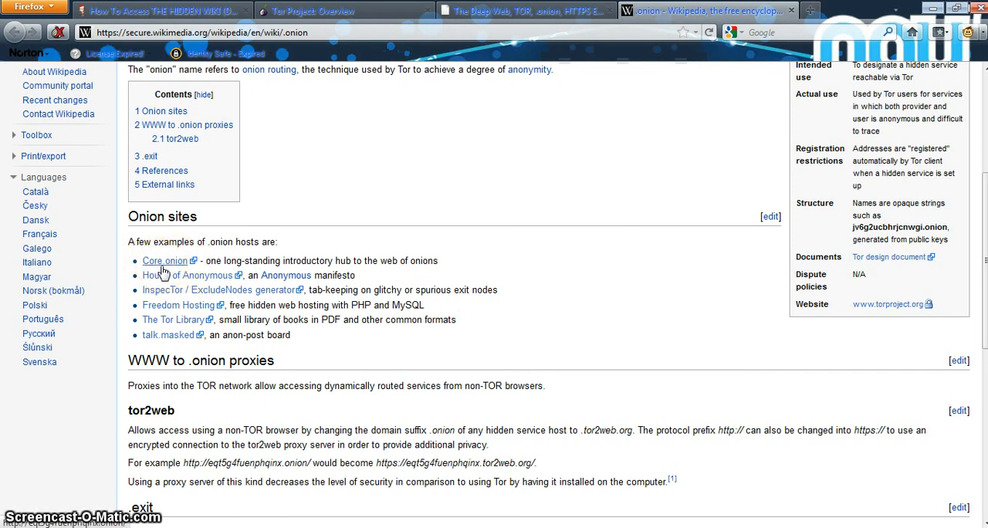
pyautogui.moveTo(934, 27)
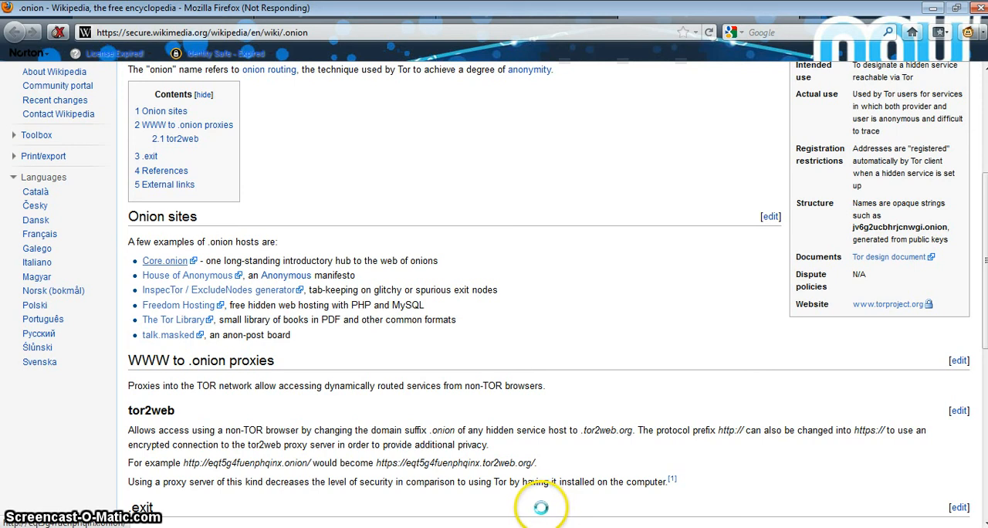
pyautogui.moveTo(620, 418)
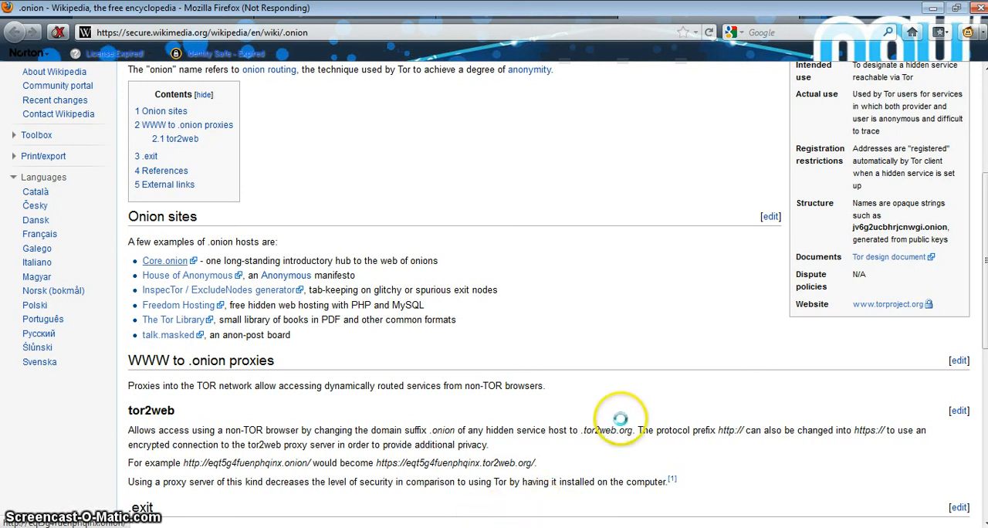
pyautogui.moveTo(610, 422)
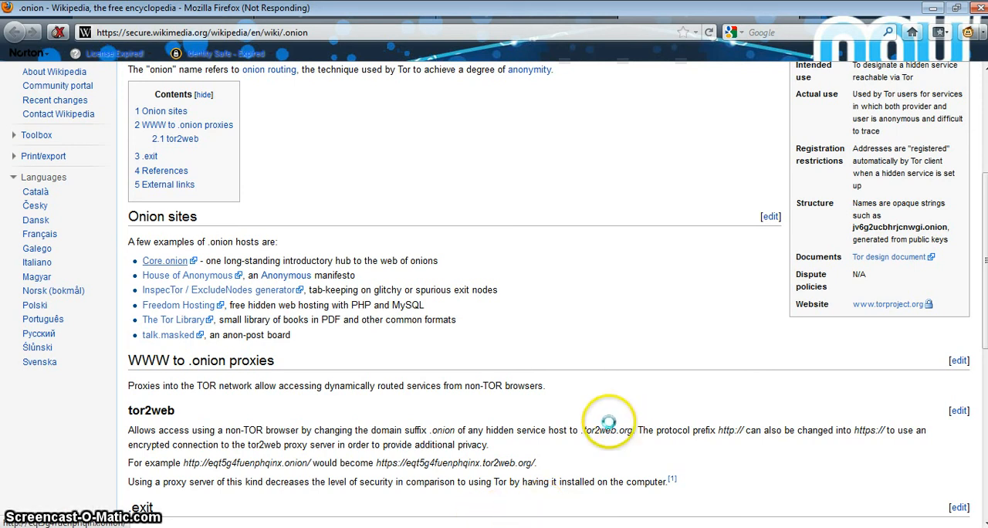